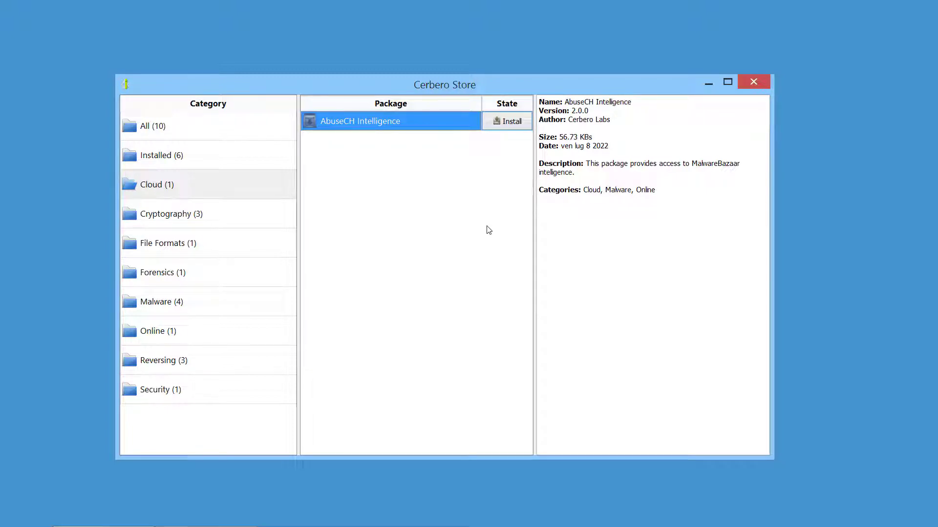
# - Leave the Cerbero Store and return to the start screen's Online tab
pyautogui.click(507, 122)
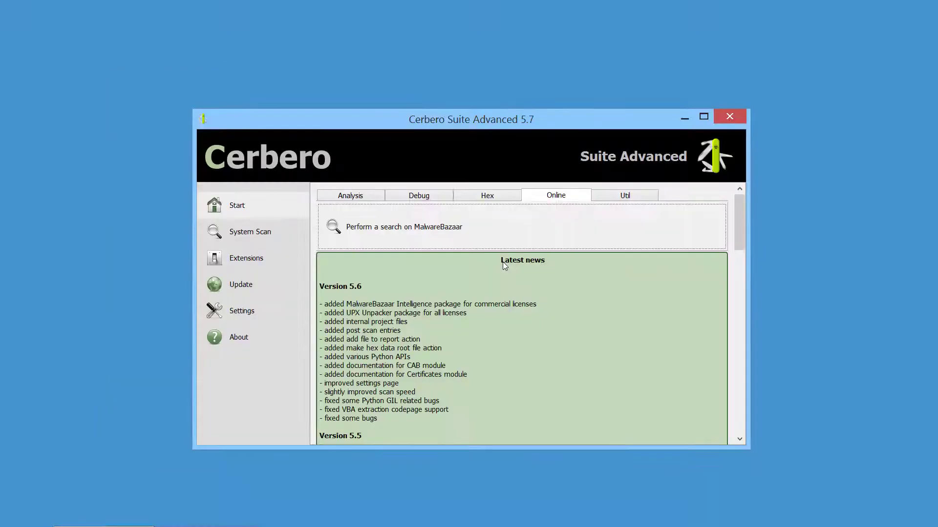
# - Search MalwareBazaar by Tag for 'TrickBot' samples
pyautogui.click(397, 226)
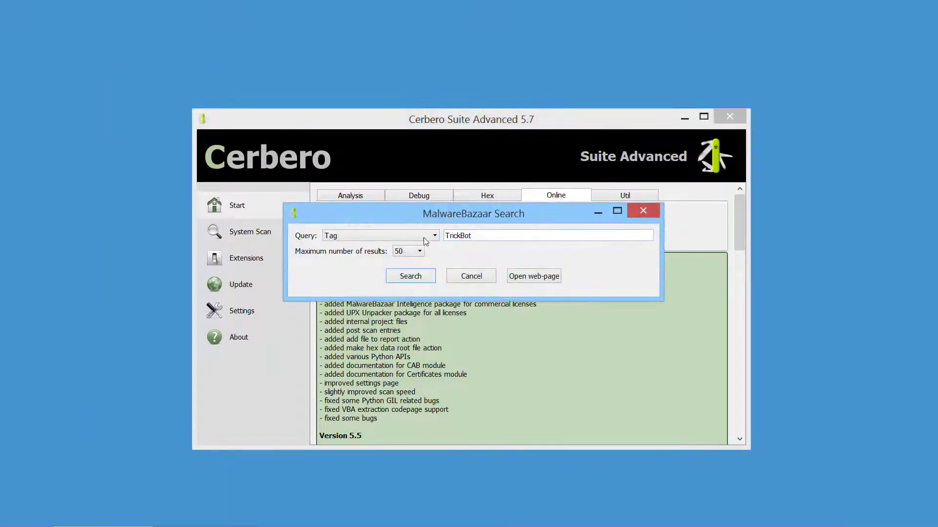
pyautogui.click(434, 235)
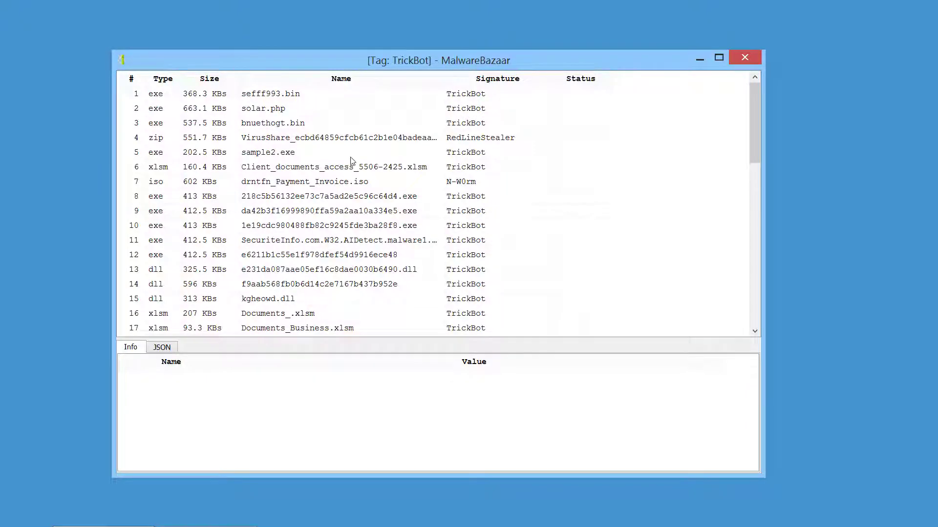
# - Show sample2.exe details beside the list and dock the TrickBot results as a main-window tab
pyautogui.click(268, 152)
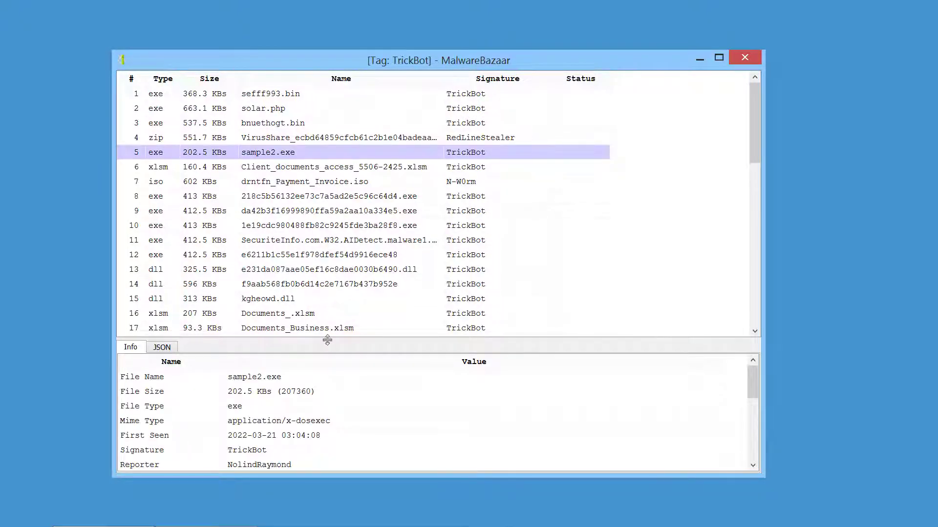
pyautogui.rightClick(268, 152)
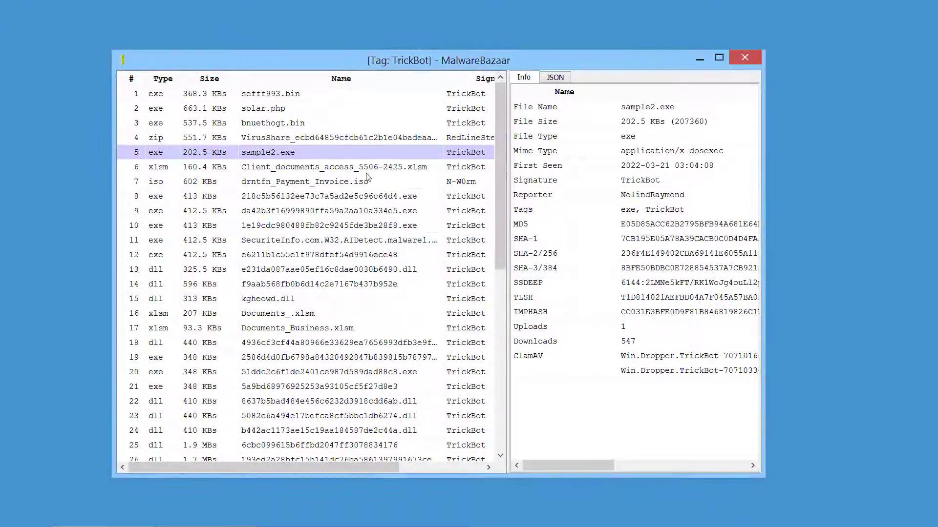
pyautogui.doubleClick(333, 167)
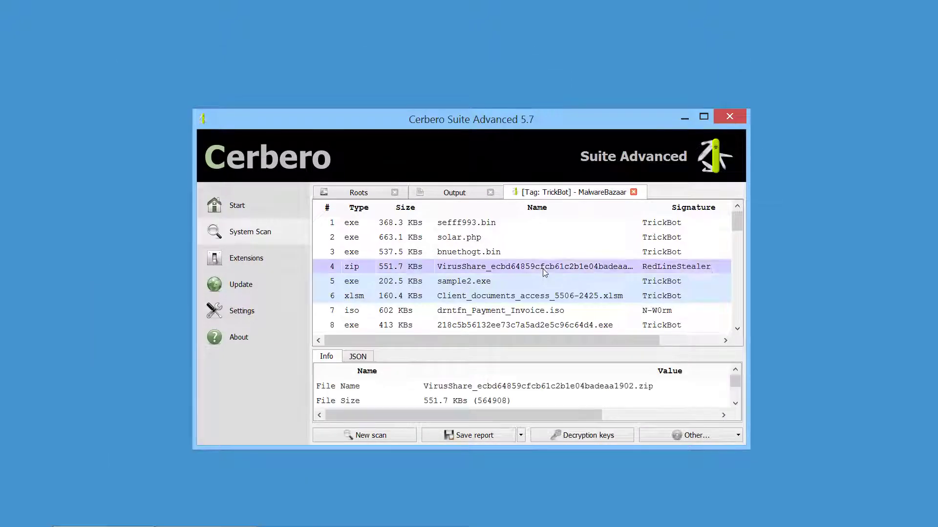
# - Download and open the selected samples, then inspect sample2.exe's embedded executable and threat summary
pyautogui.doubleClick(534, 266)
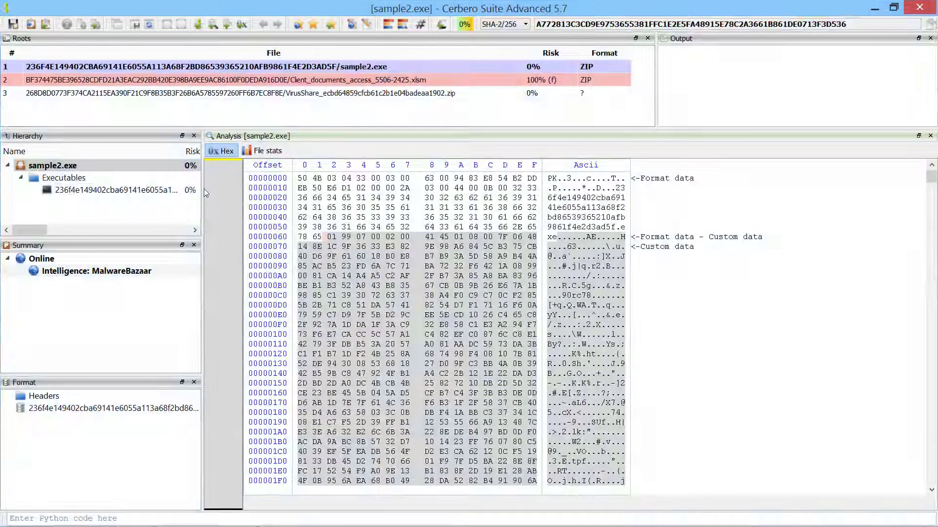
pyautogui.click(123, 189)
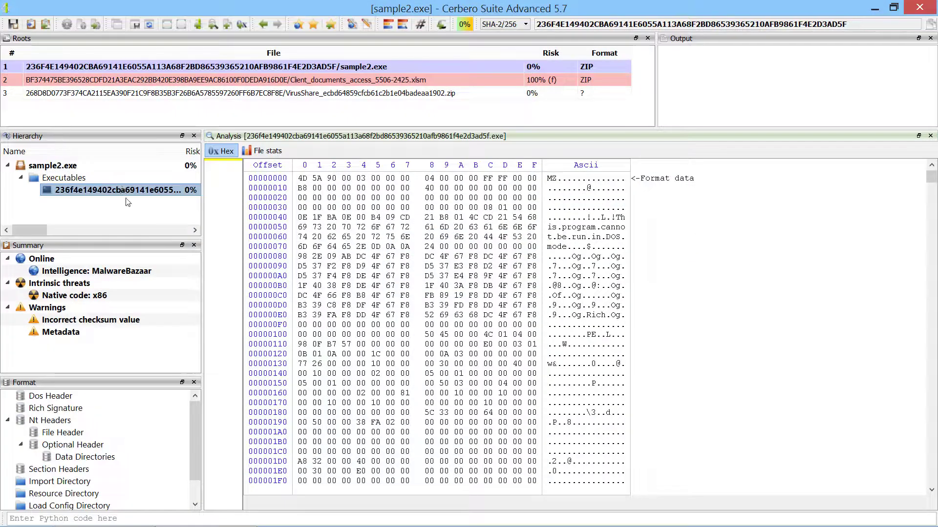
pyautogui.click(96, 271)
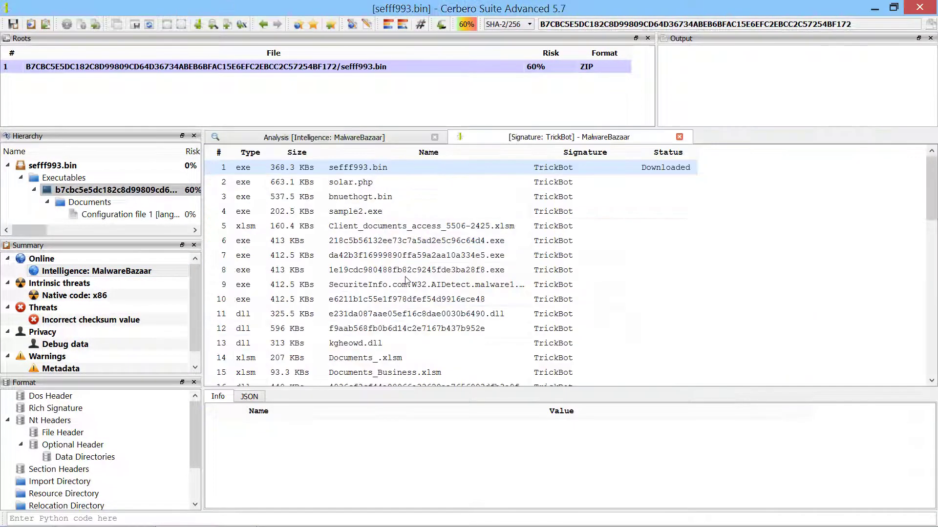
# - Download all samples from the Signature: TrickBot results, confirming with Yes
pyautogui.rightClick(349, 182)
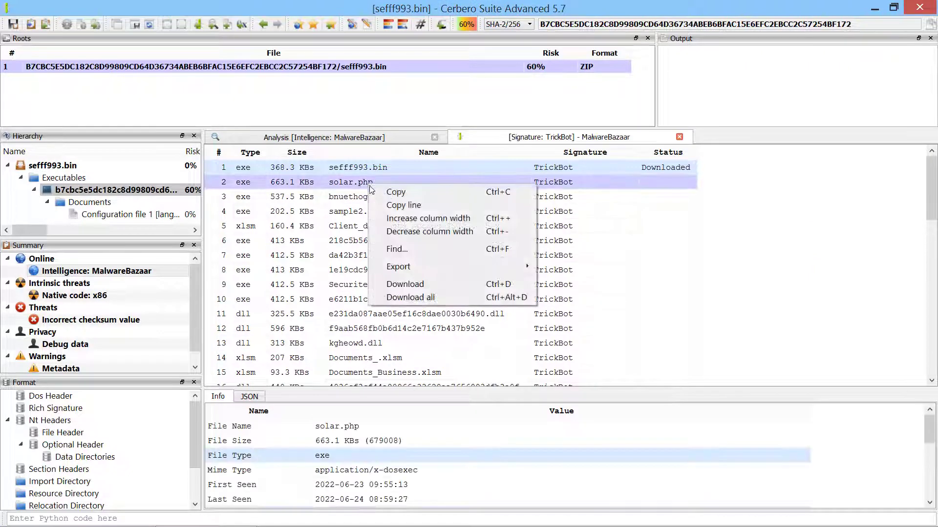
pyautogui.click(410, 297)
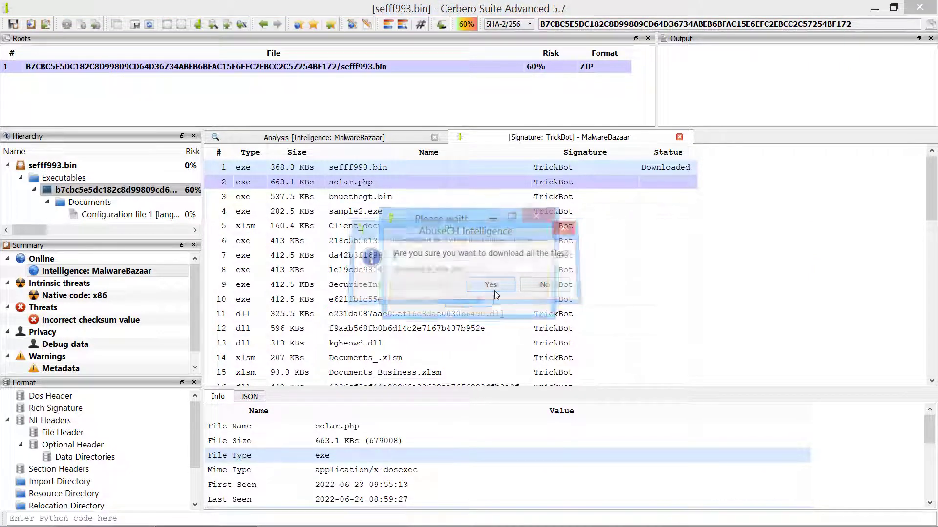
pyautogui.click(490, 284)
pyautogui.write('signe')
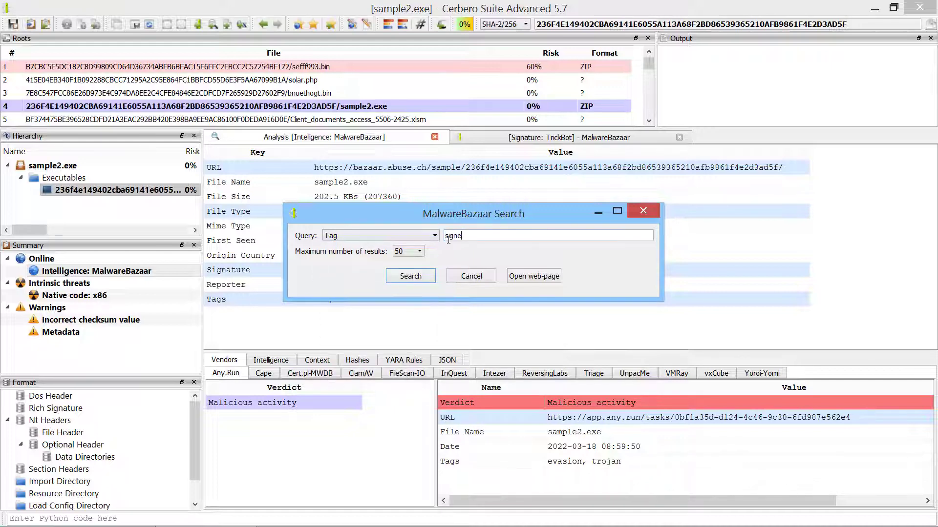
# - Search MalwareBazaar for 'signed' samples, download a GuLoader result, and view its MalwareBazaar CodeSign details
pyautogui.click(410, 276)
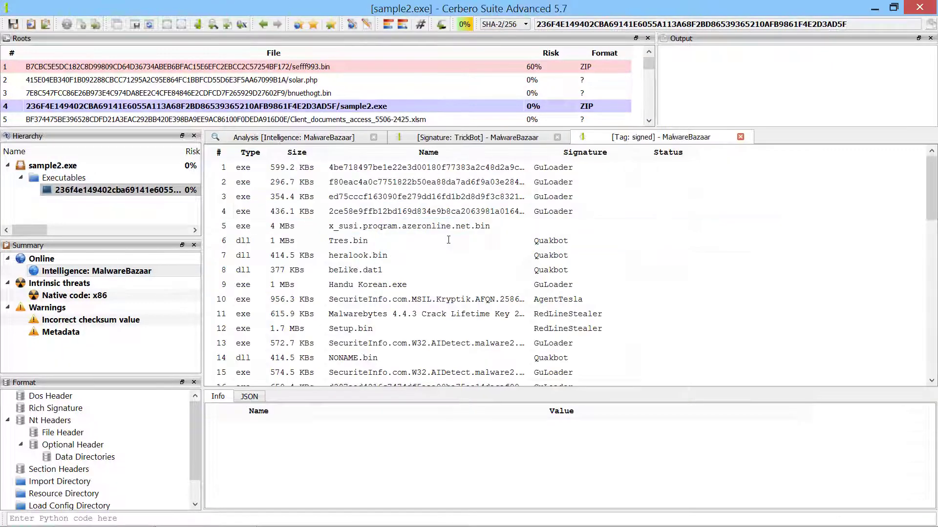
pyautogui.click(426, 211)
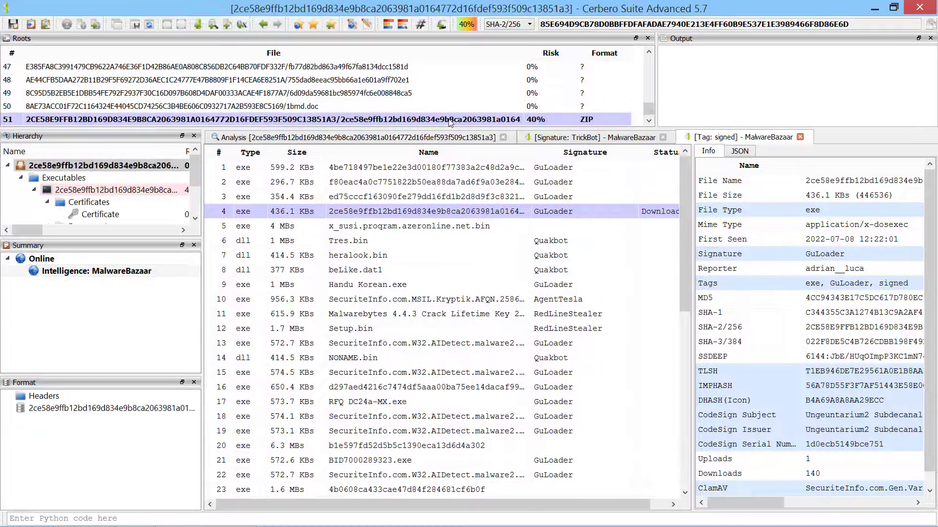
pyautogui.doubleClick(428, 211)
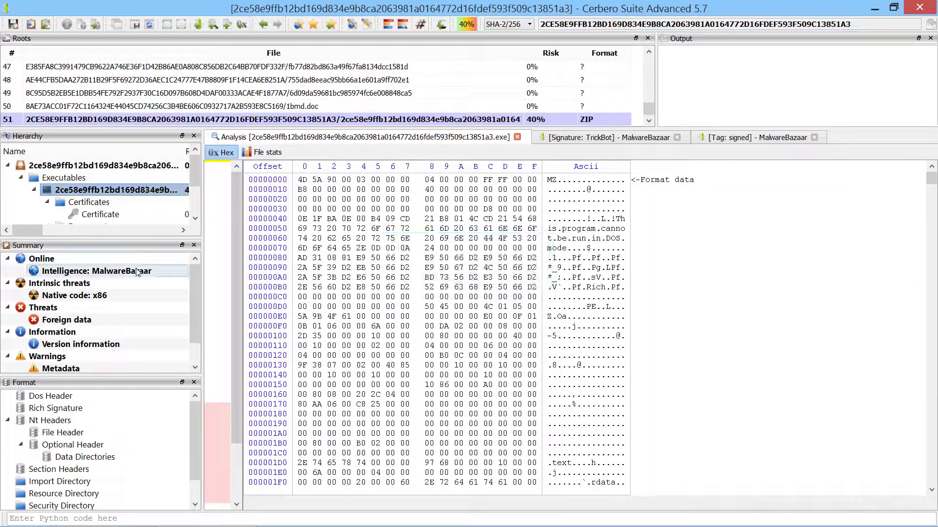
pyautogui.click(97, 271)
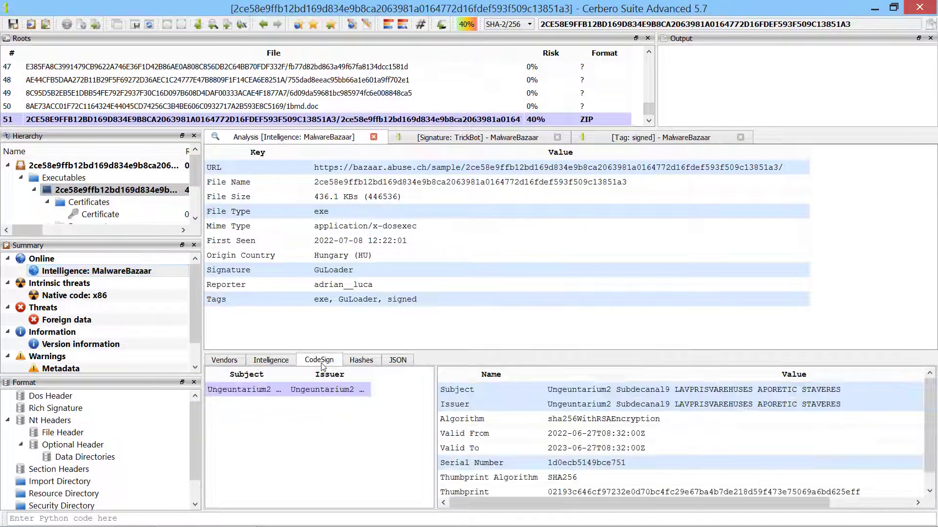